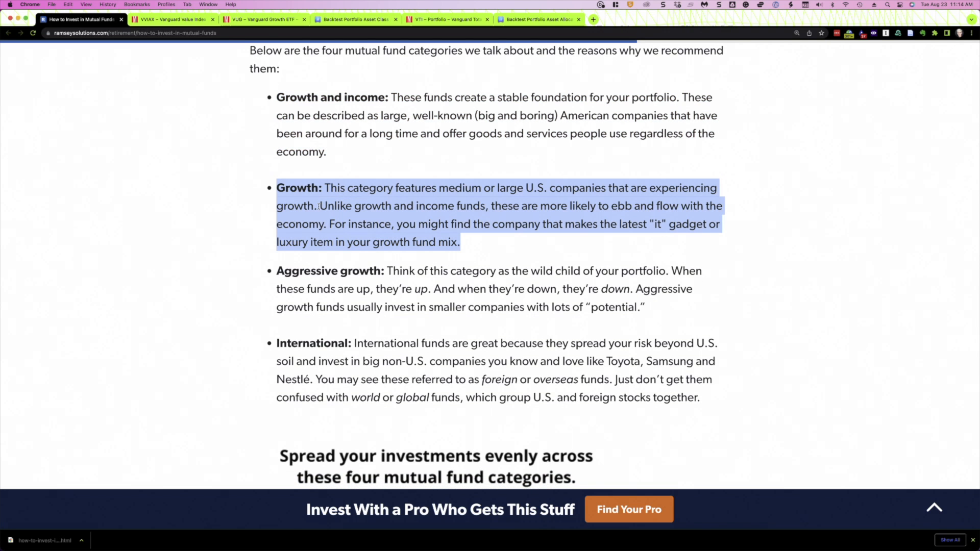
# Give Portfolio 2 75% US Stock Market and 25% Global ex-US, then review the backtest results.
pyautogui.scroll(-3)
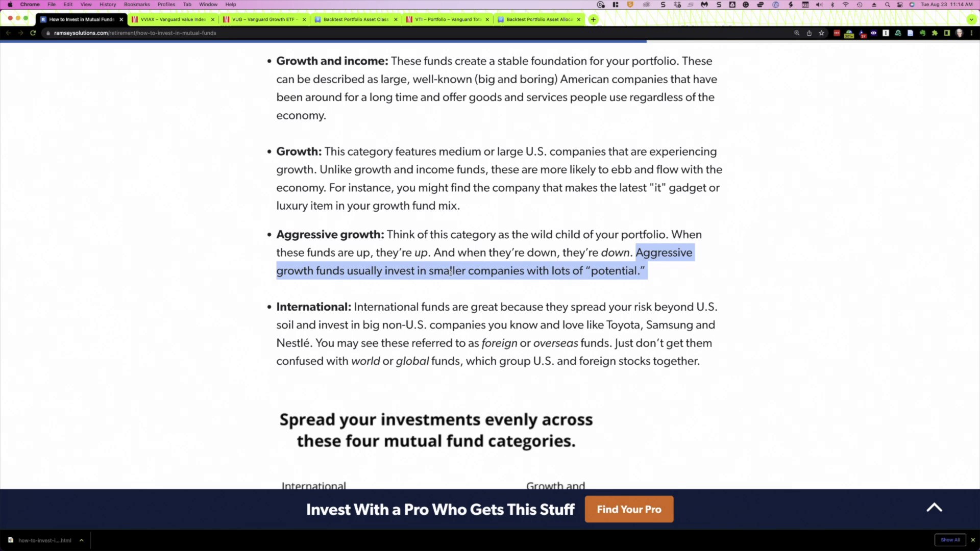
pyautogui.scroll(-3)
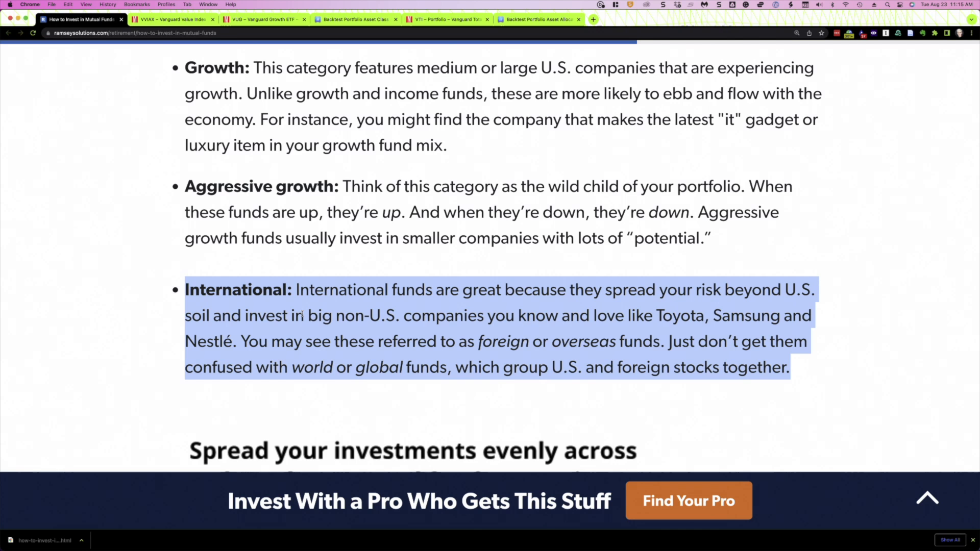
pyautogui.scroll(3)
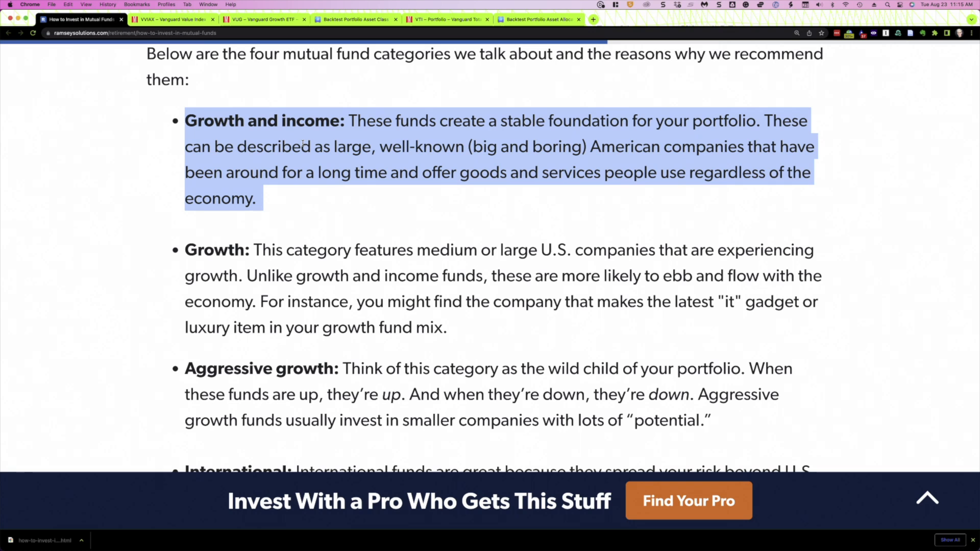
pyautogui.click(355, 19)
pyautogui.write('75')
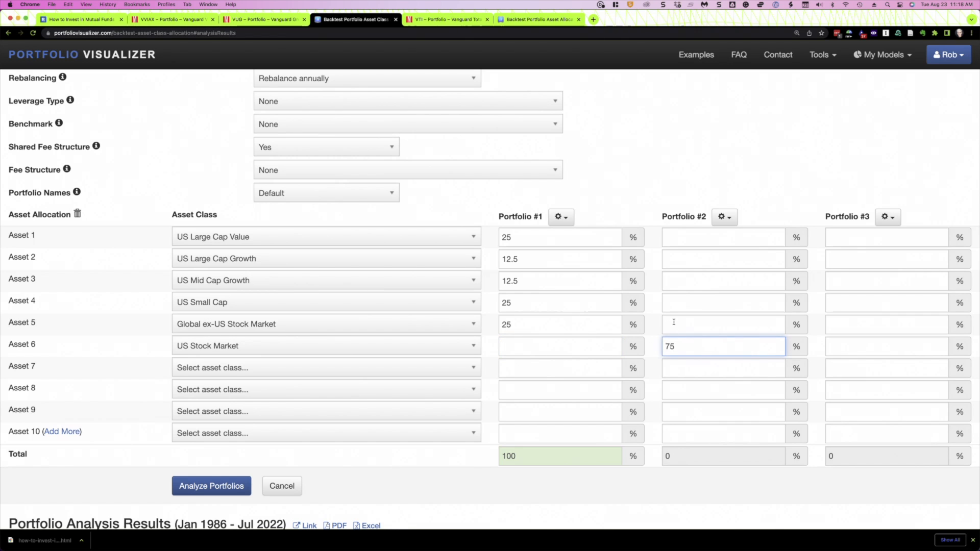
pyautogui.click(211, 486)
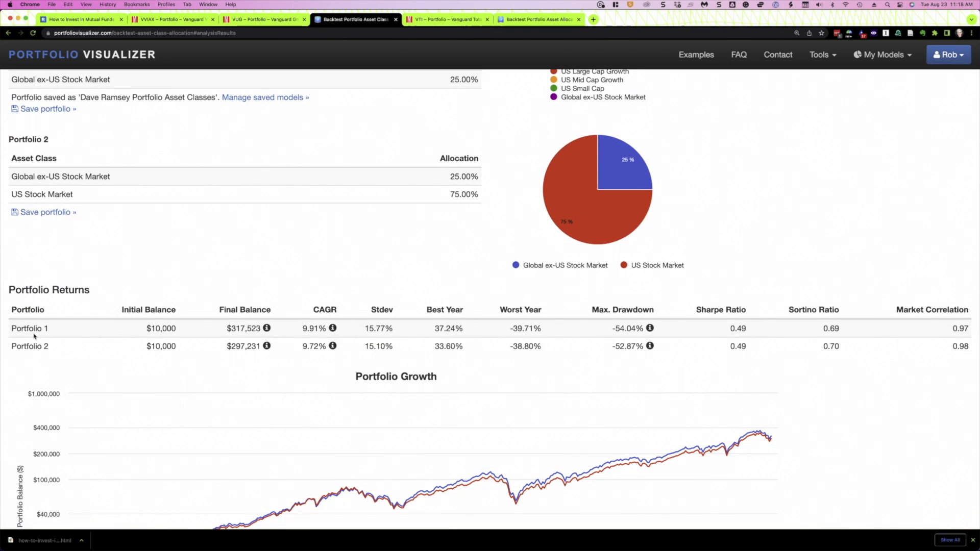
pyautogui.scroll(3)
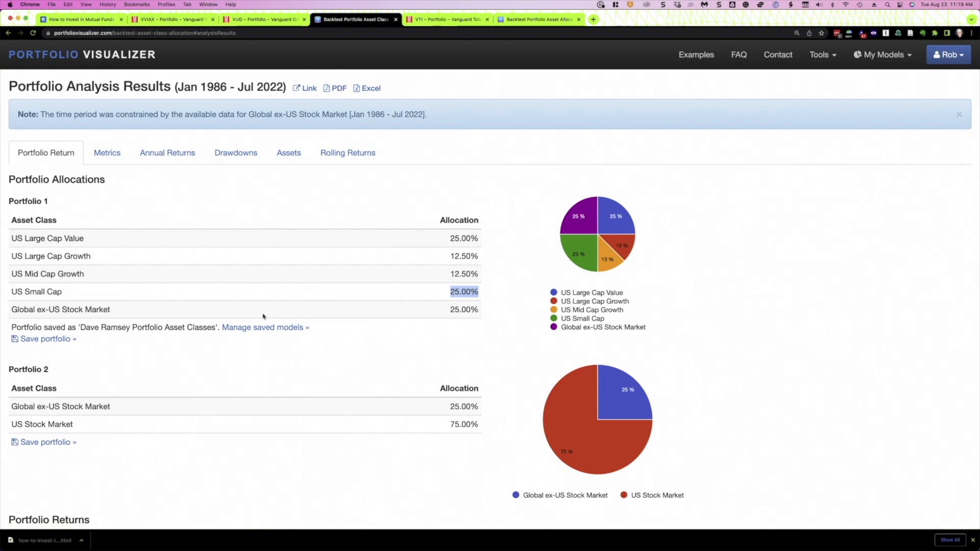